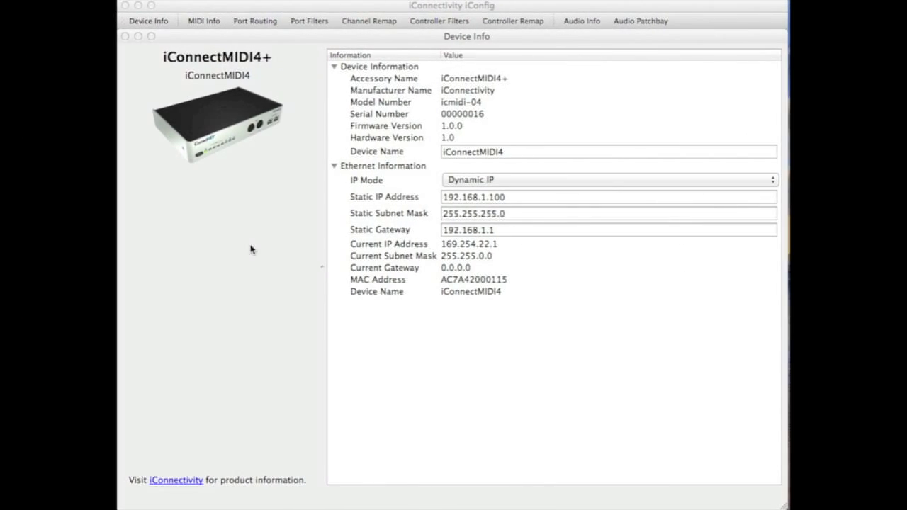
Step: Show the MIDI Info page listing the iConnectMIDI4+'s DIN and USB jacks
left_click(204, 21)
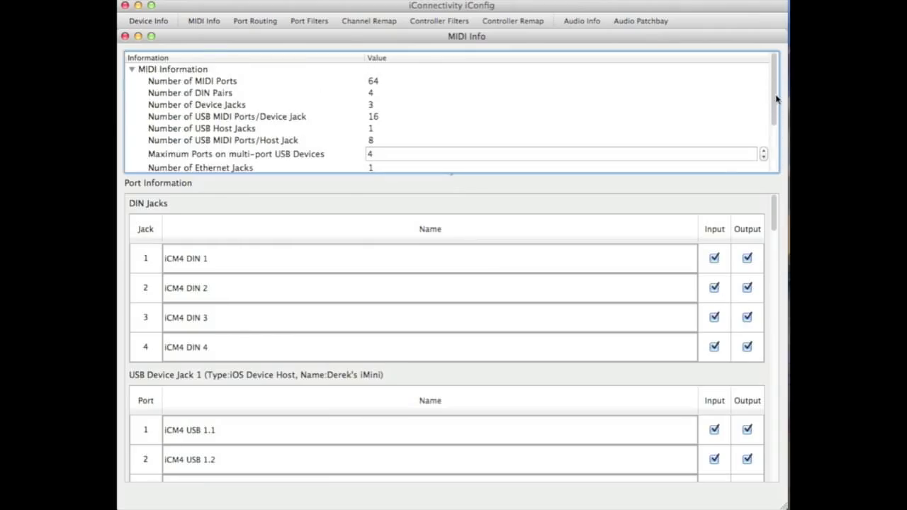
scroll("down", 3)
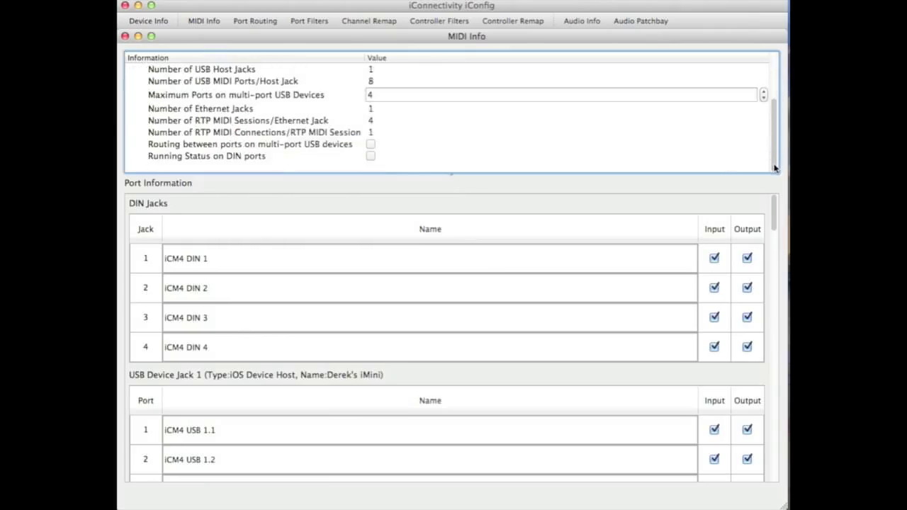
scroll("down", 3)
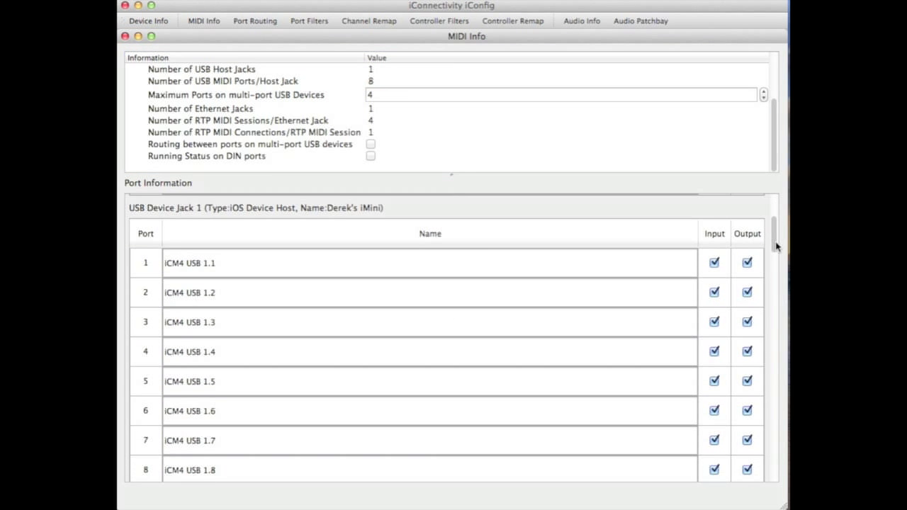
scroll("down", 3)
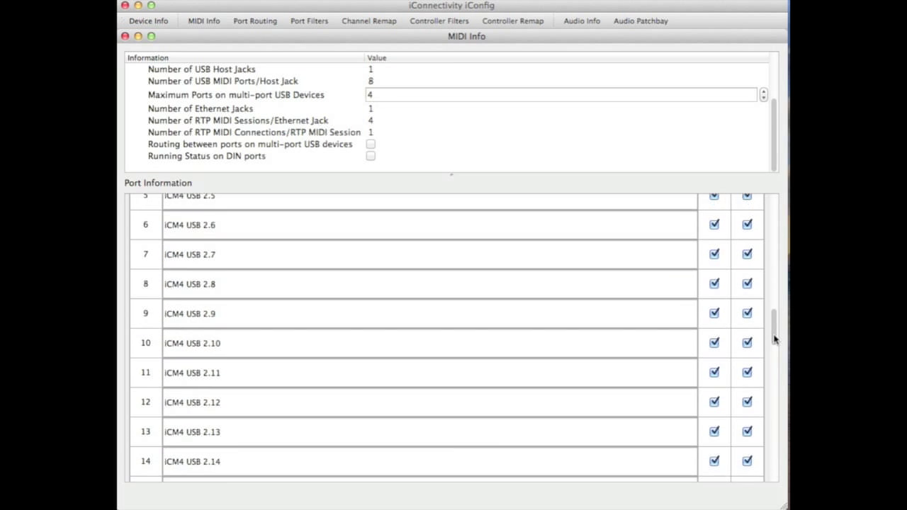
scroll("down", 3)
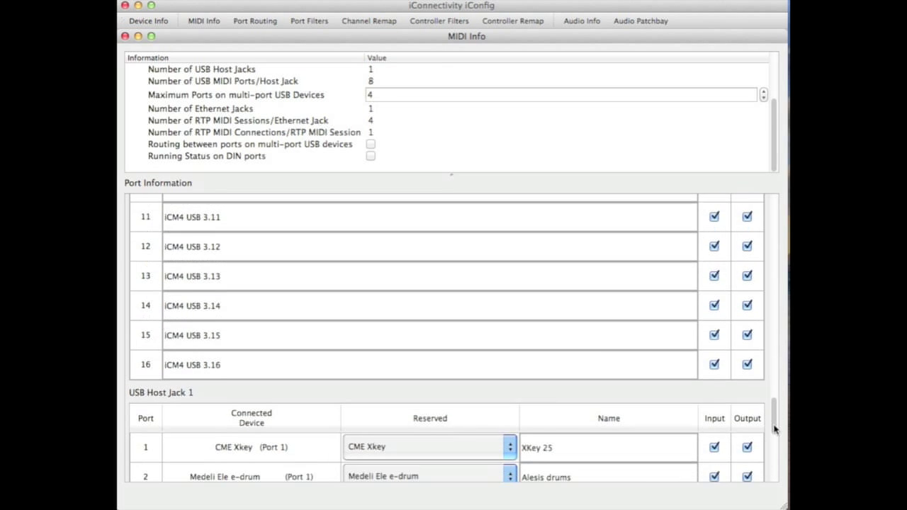
scroll("down", 3)
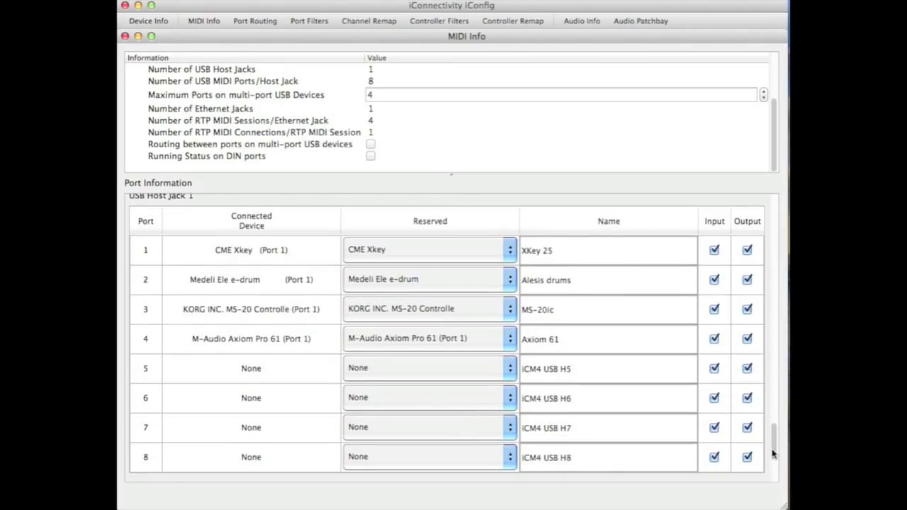
mouse_move(318, 340)
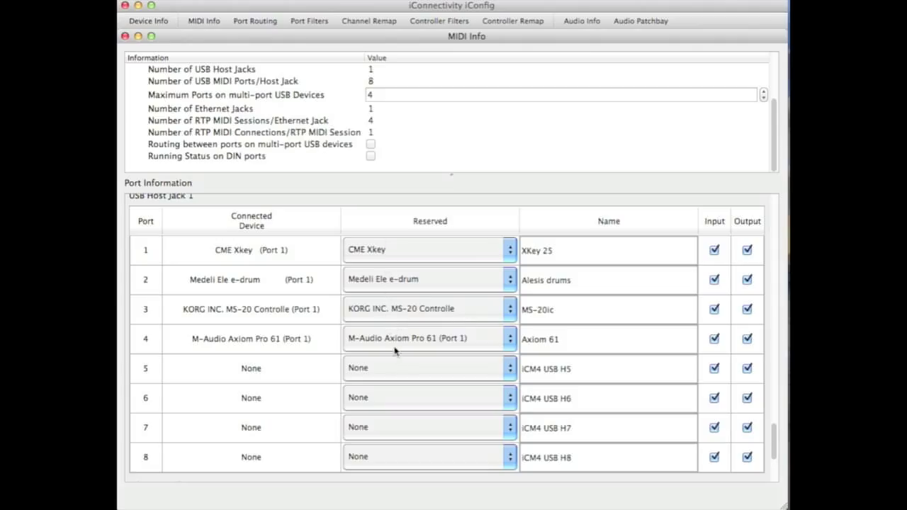
mouse_move(774, 439)
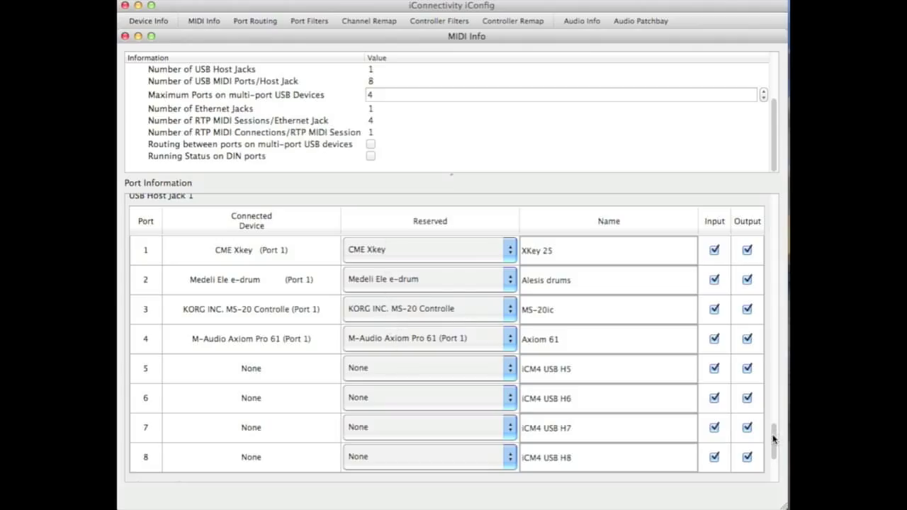
scroll("down", 3)
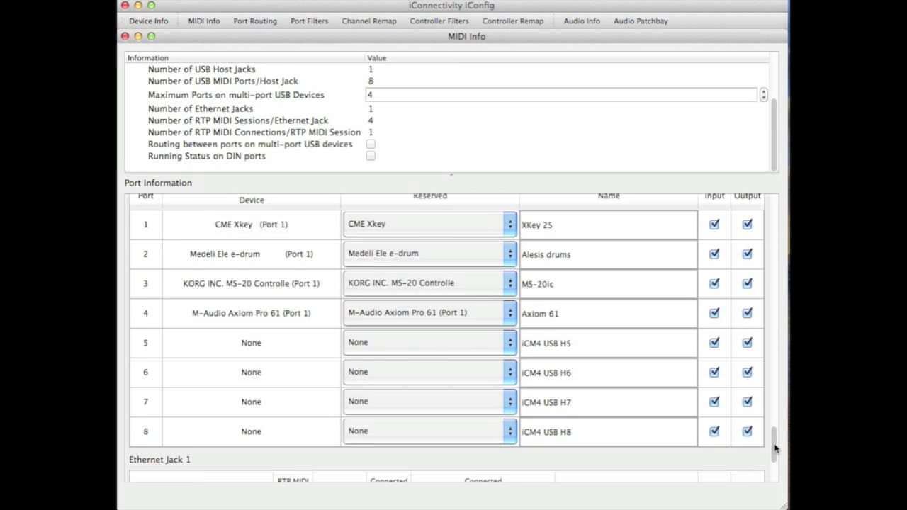
scroll("down", 3)
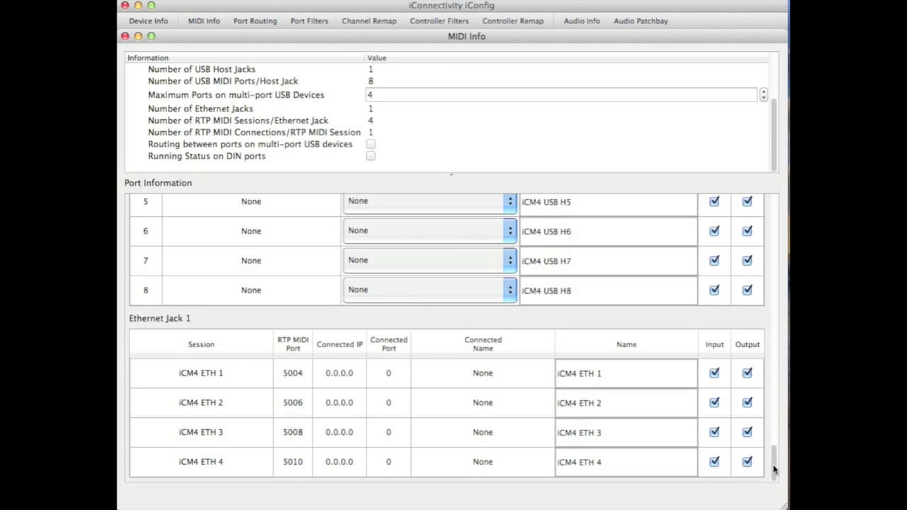
mouse_move(774, 473)
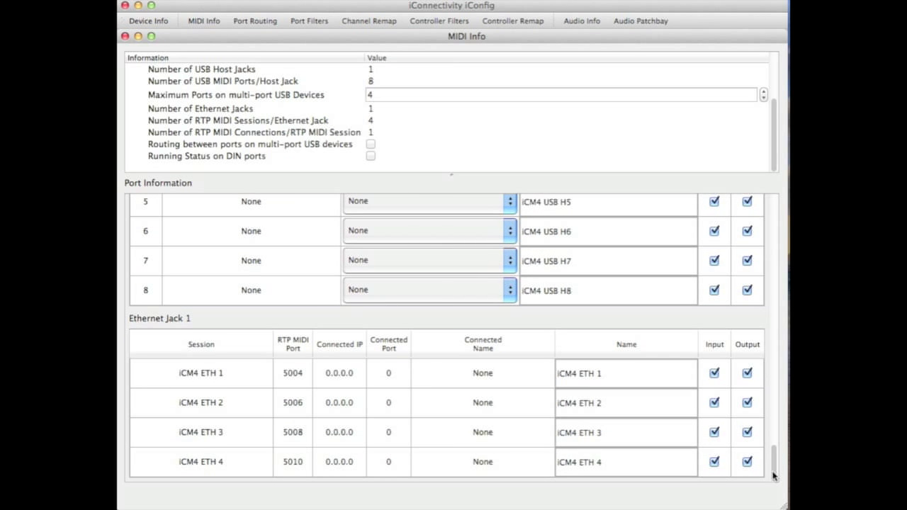
Step: Show the Port Routing grid with USB 1.1 routed to USB Device Jack 2 port 1
left_click(255, 21)
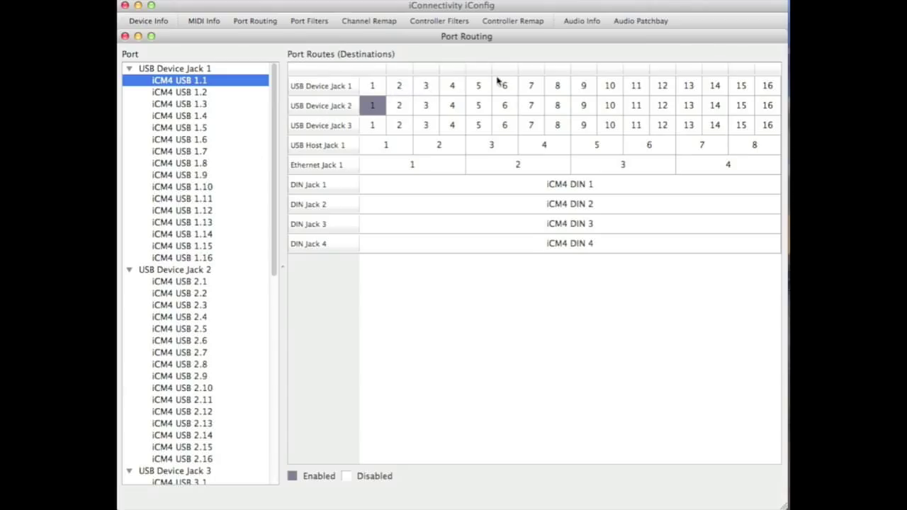
mouse_move(635, 126)
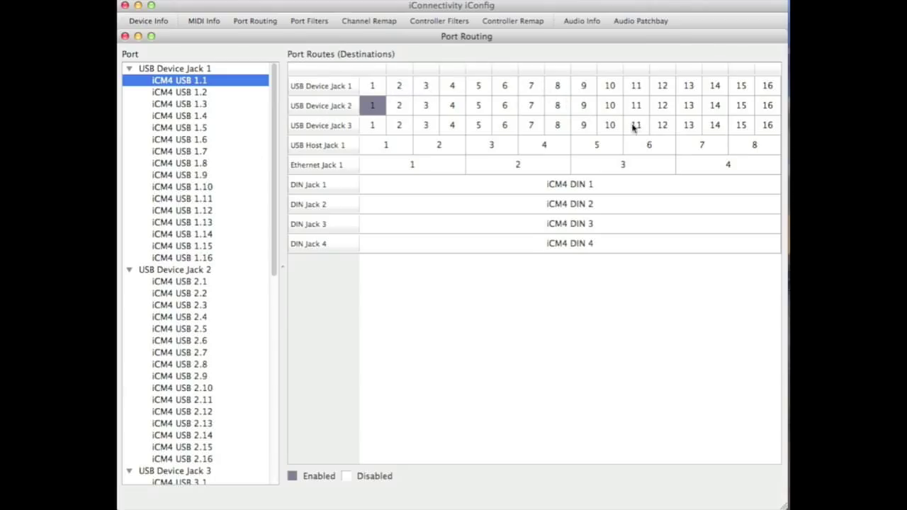
mouse_move(377, 168)
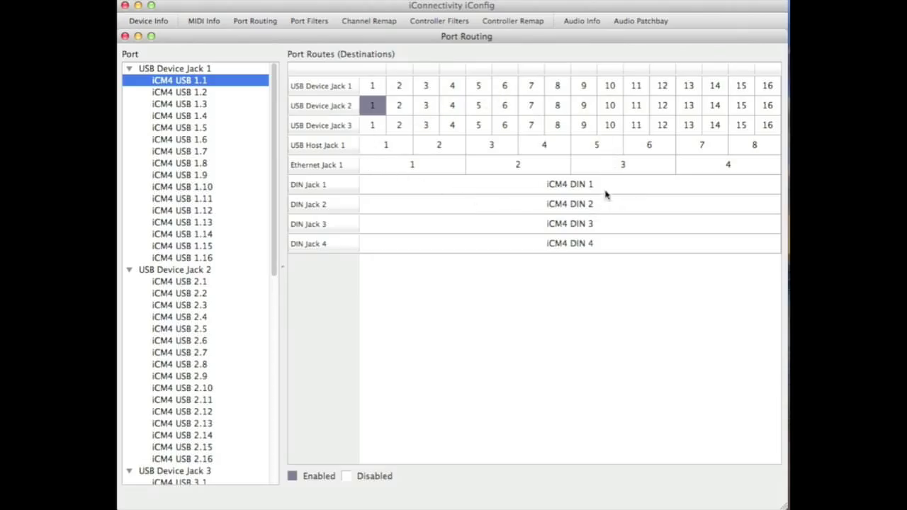
Step: View the Audio Patchbay channel assignments, then return to Device Info
left_click(641, 21)
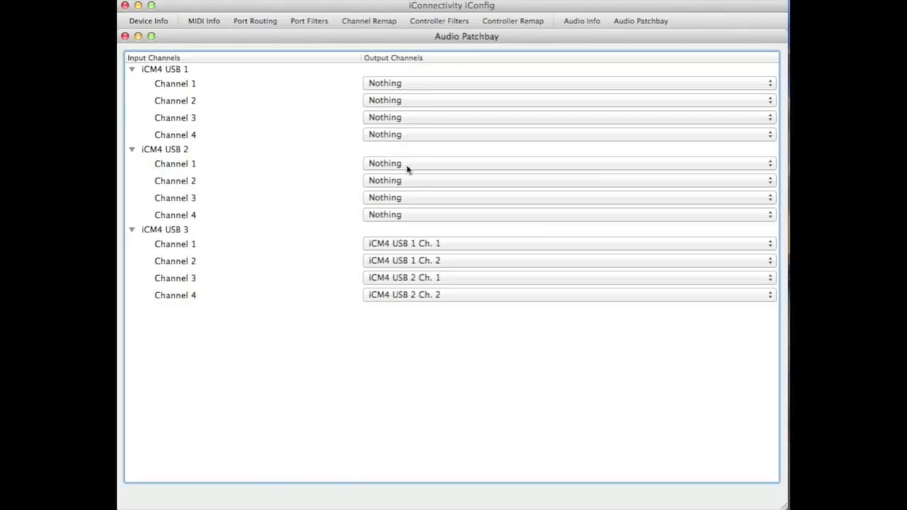
mouse_move(417, 140)
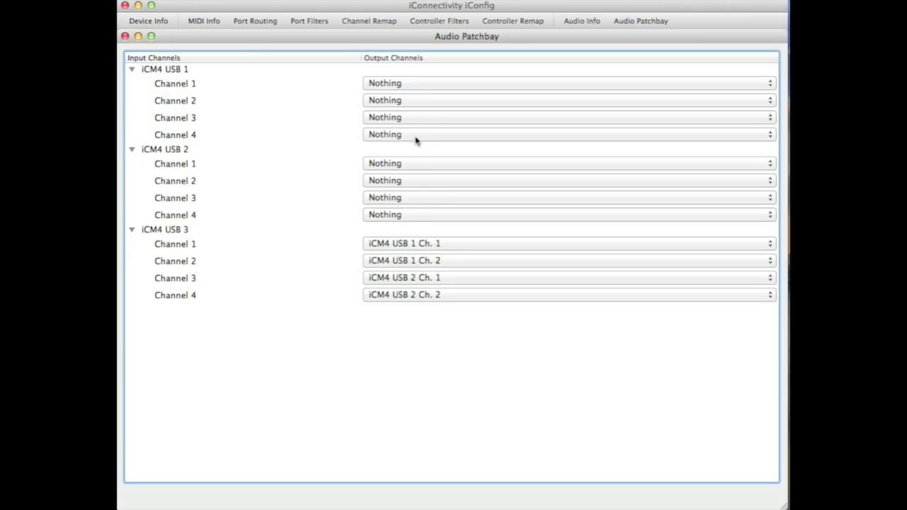
mouse_move(259, 90)
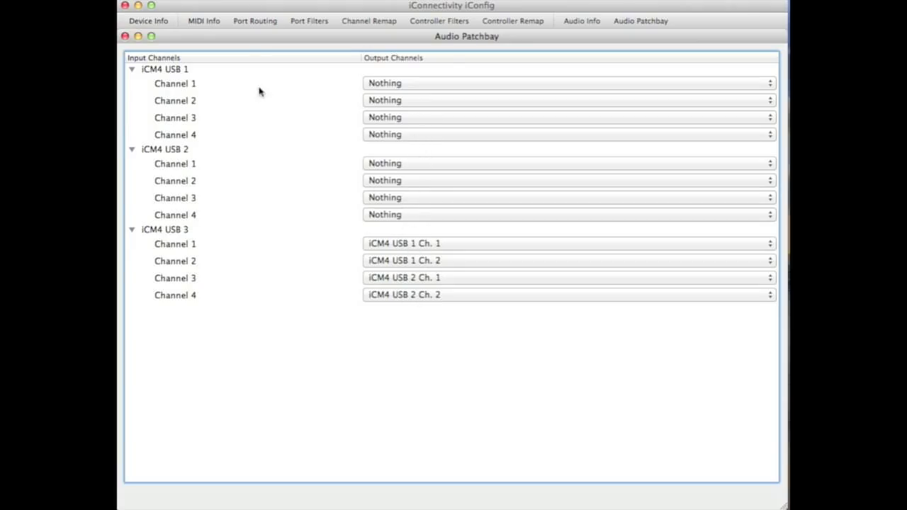
left_click(148, 22)
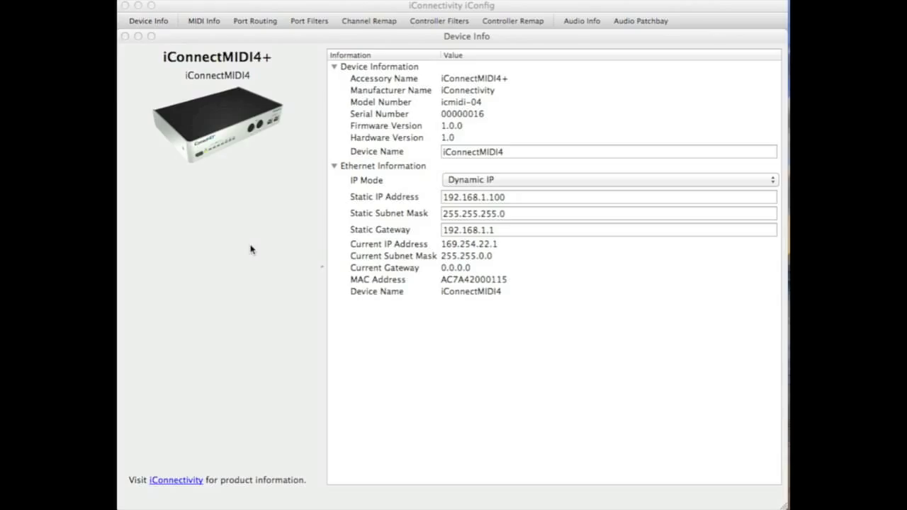